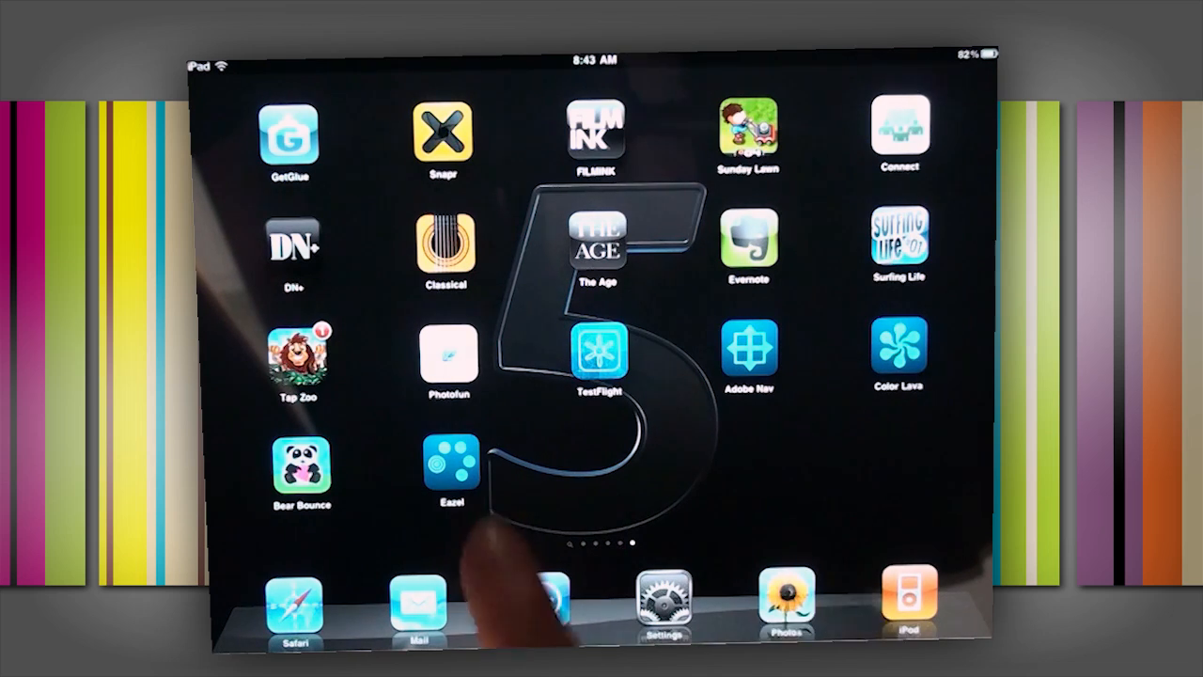
- Launch the Adobe Eazel painting app from the iPad home screen
click(451, 466)
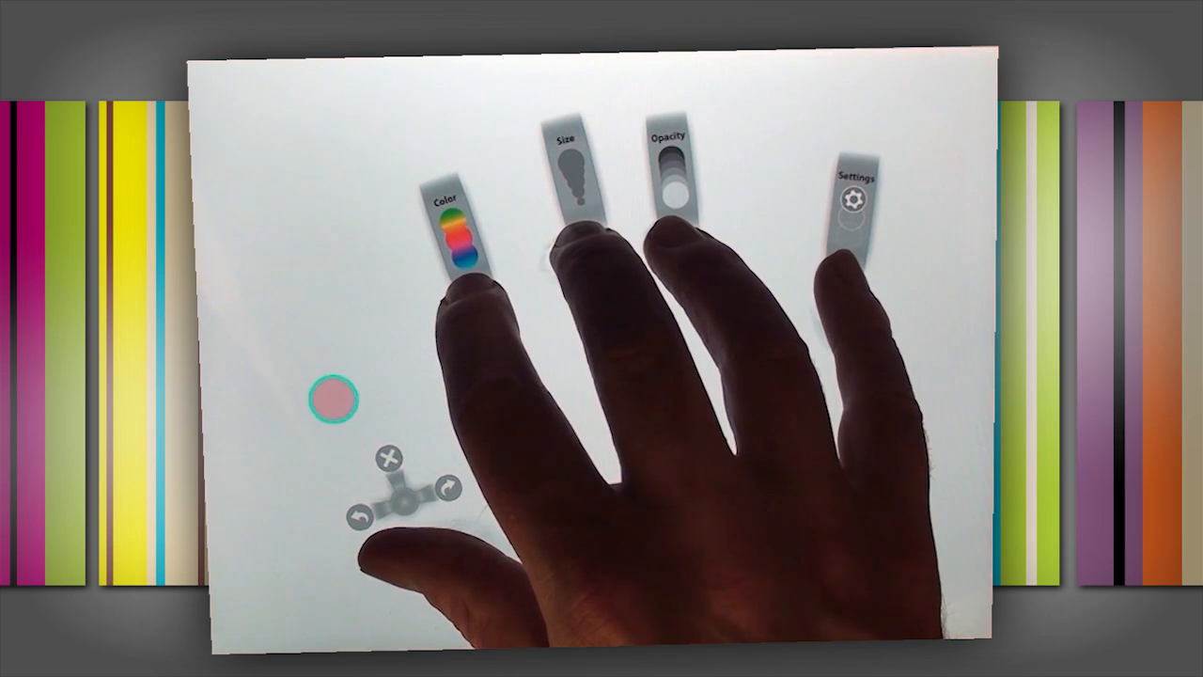
click(459, 225)
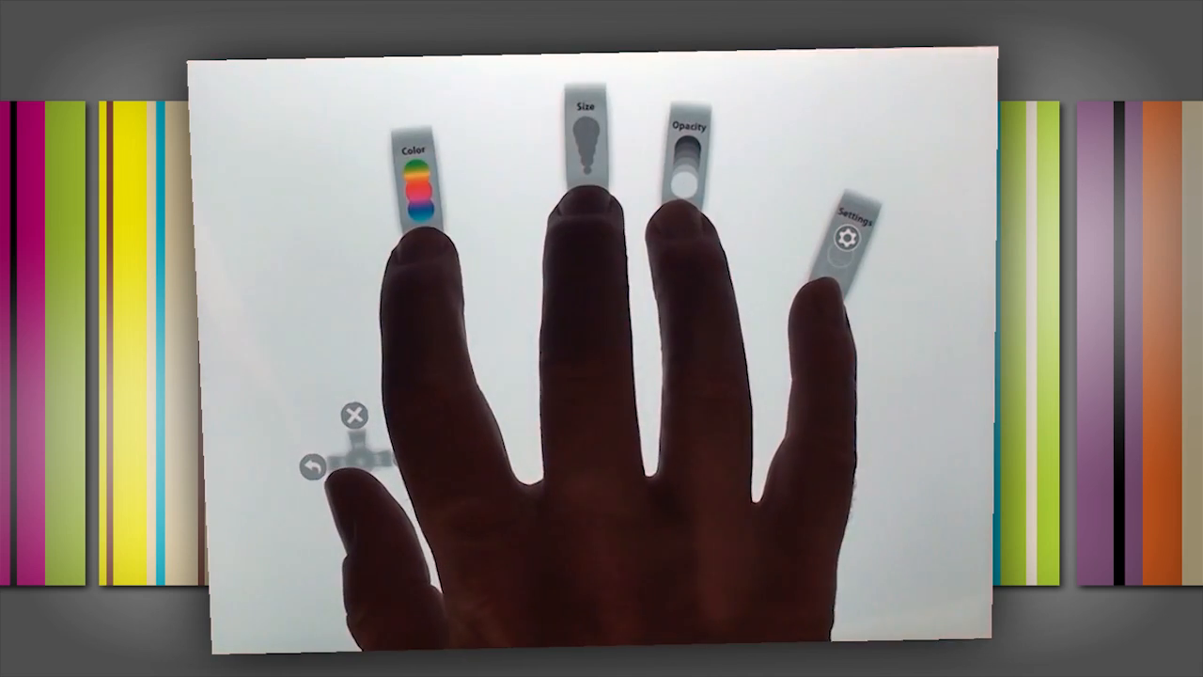
- Bring up the Connections list for transmitting the painting to Photoshop
click(417, 178)
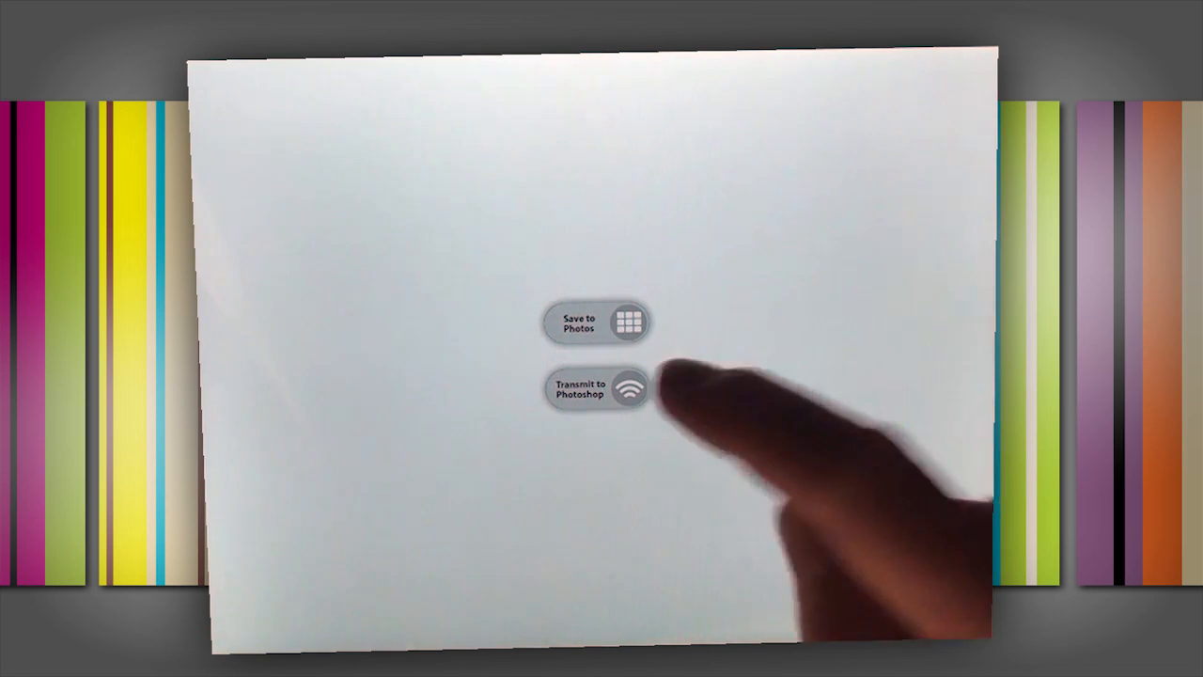
click(598, 387)
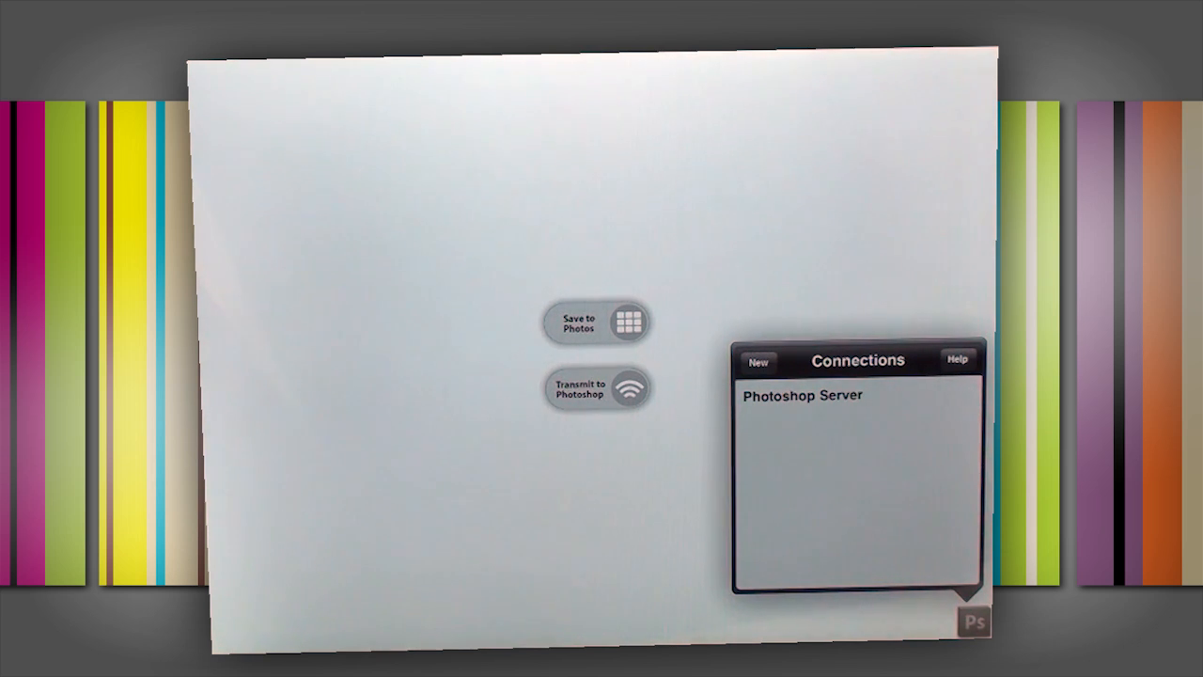
- Choose Photoshop Server as the connection, bringing up its password prompt
click(801, 395)
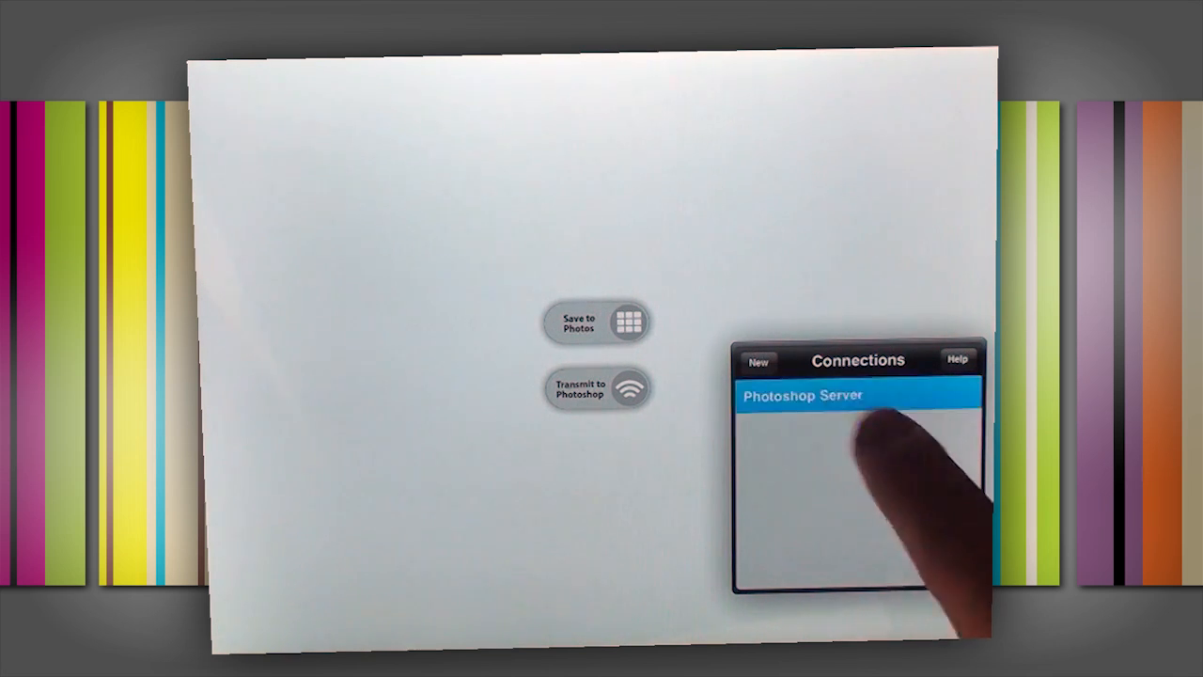
click(800, 395)
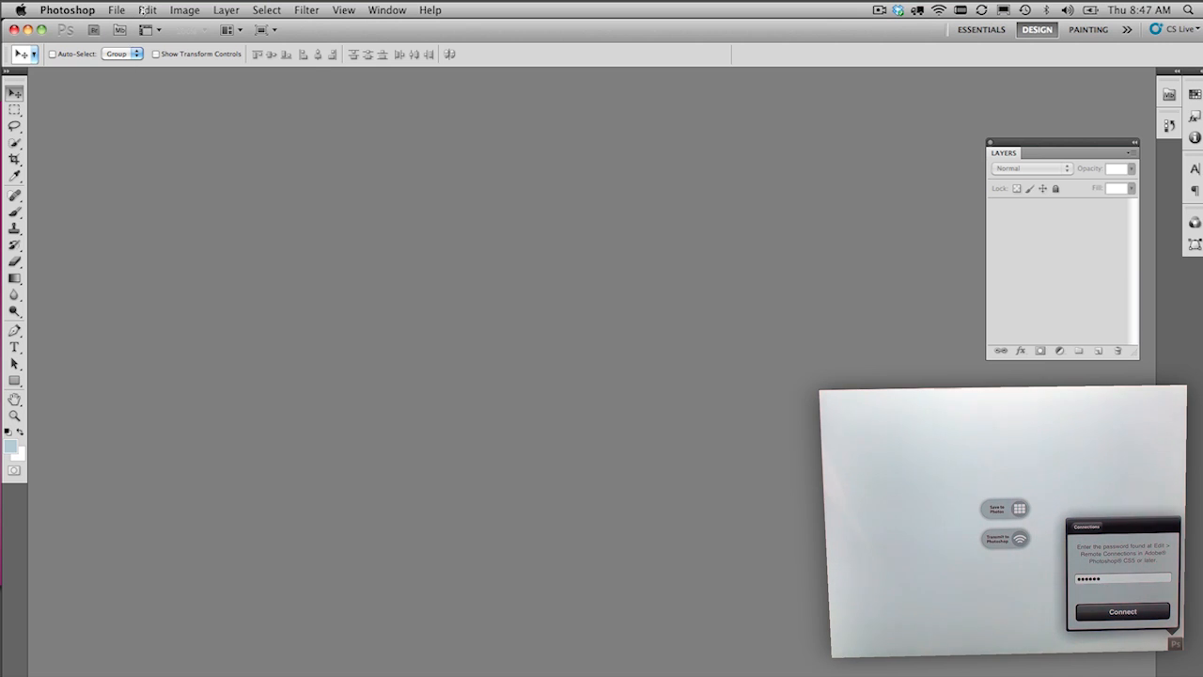
- Enable Remote Connections as 'Photoshop Server' with a password and confirm with OK
click(146, 10)
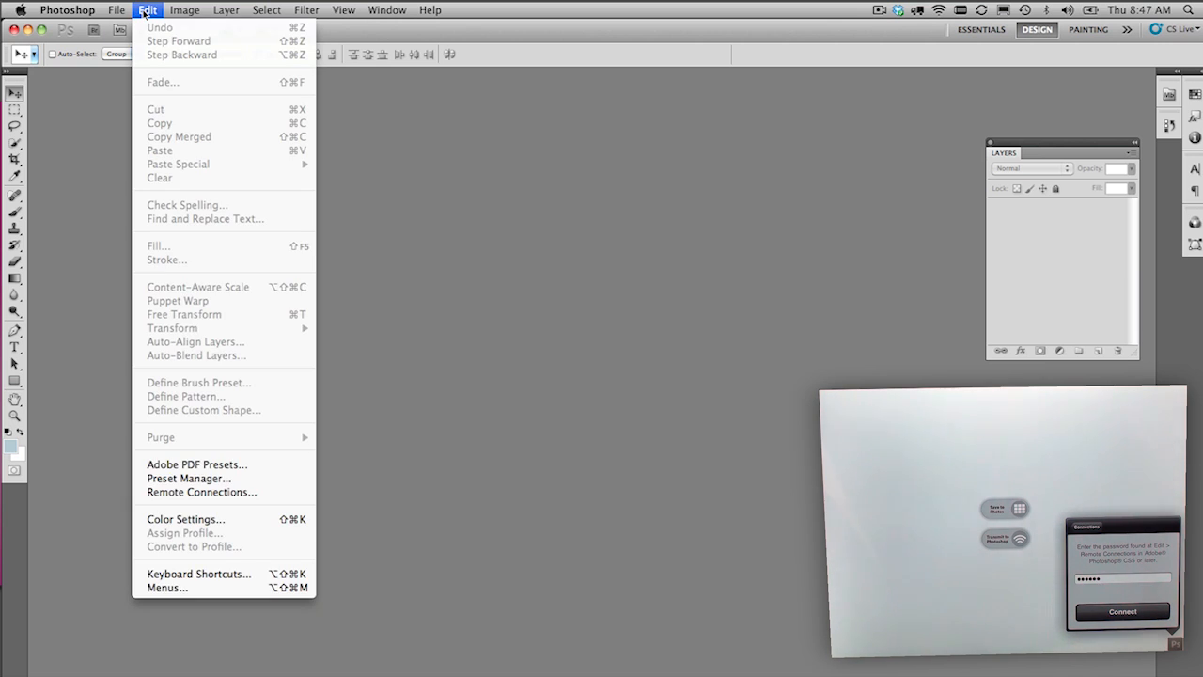
mouse_move(201, 493)
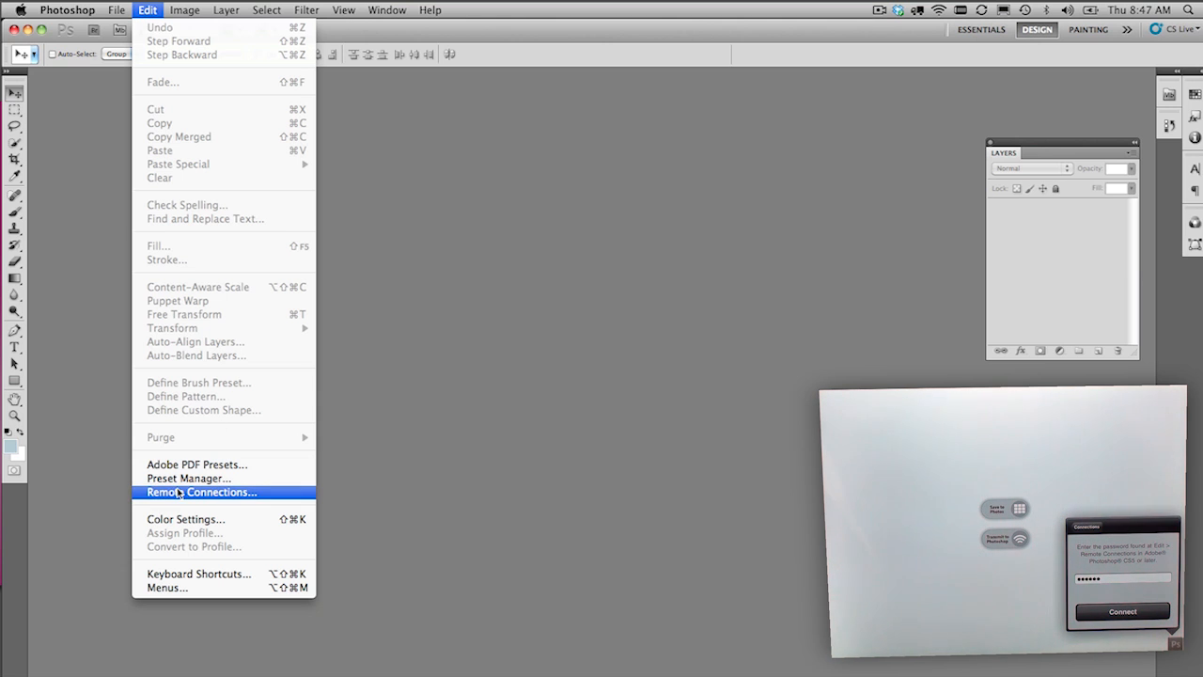
click(203, 493)
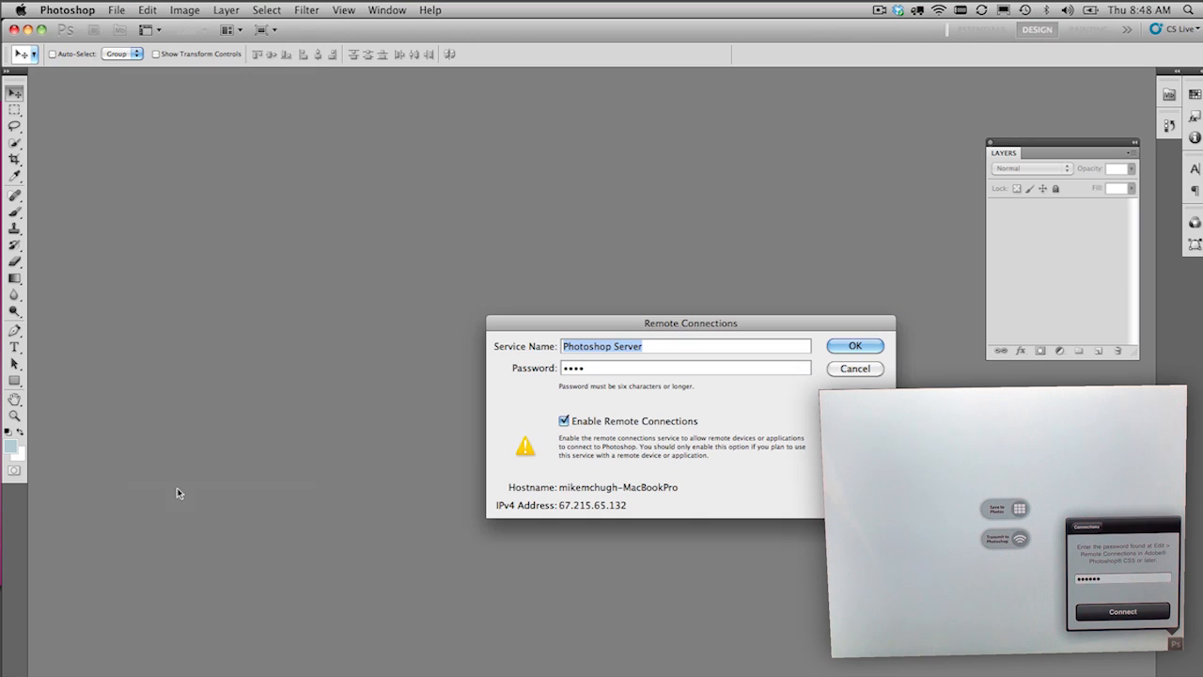
mouse_move(200, 380)
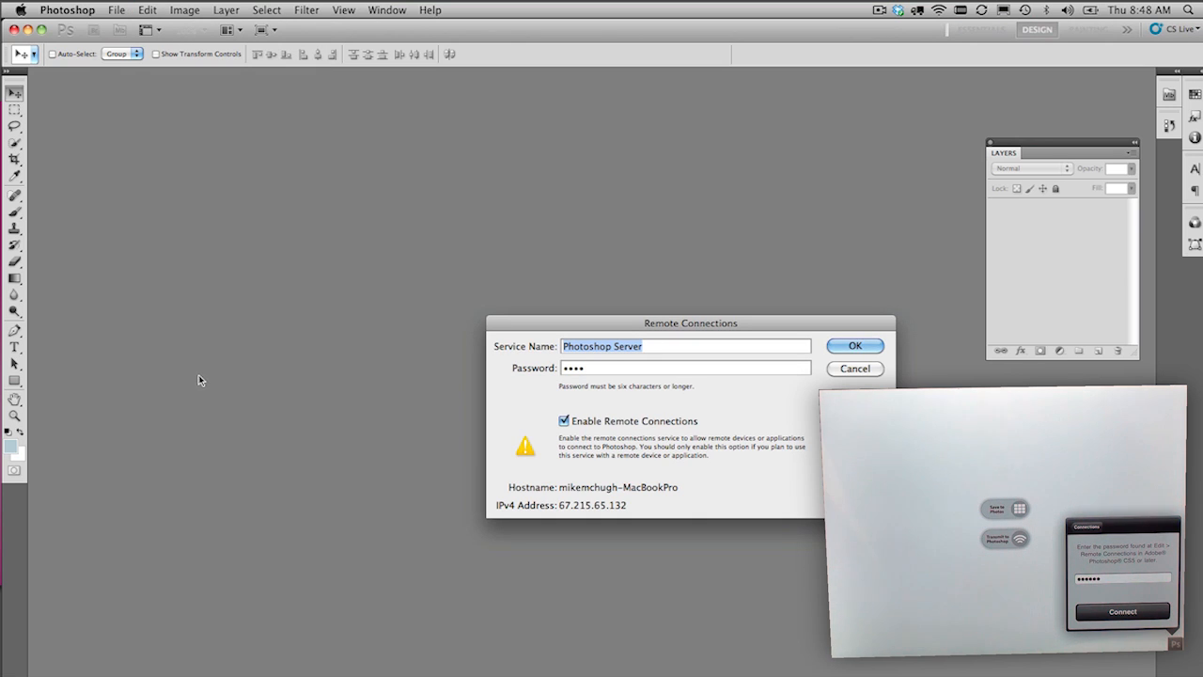
mouse_move(568, 361)
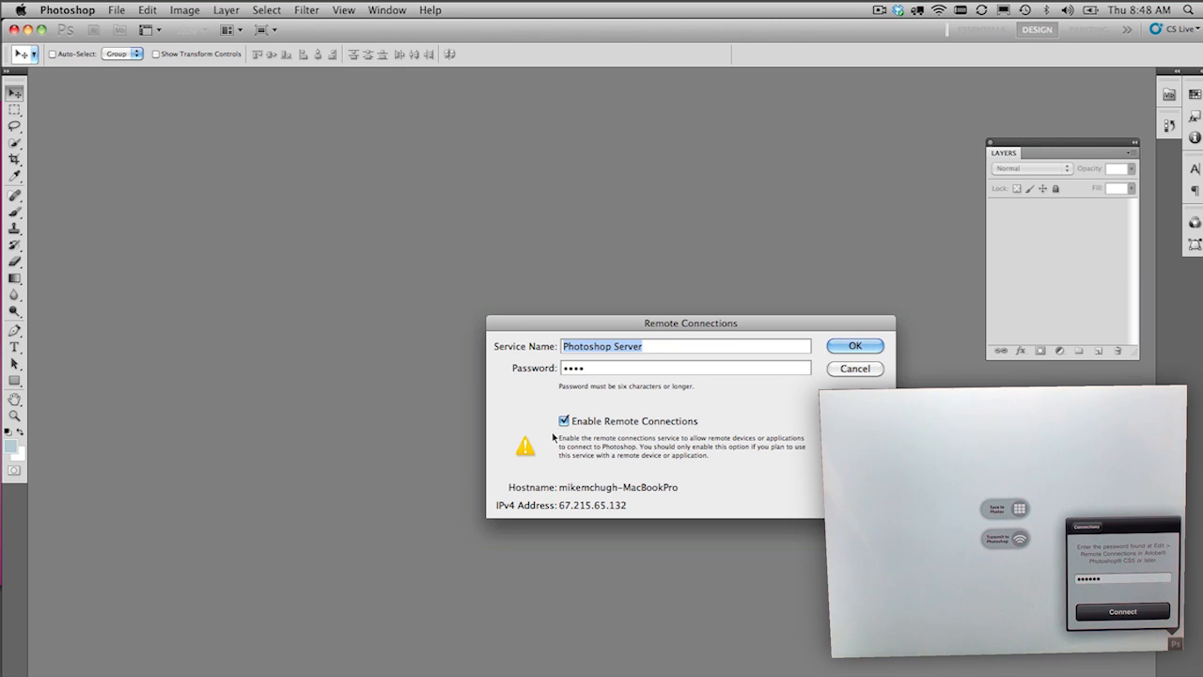
mouse_move(617, 423)
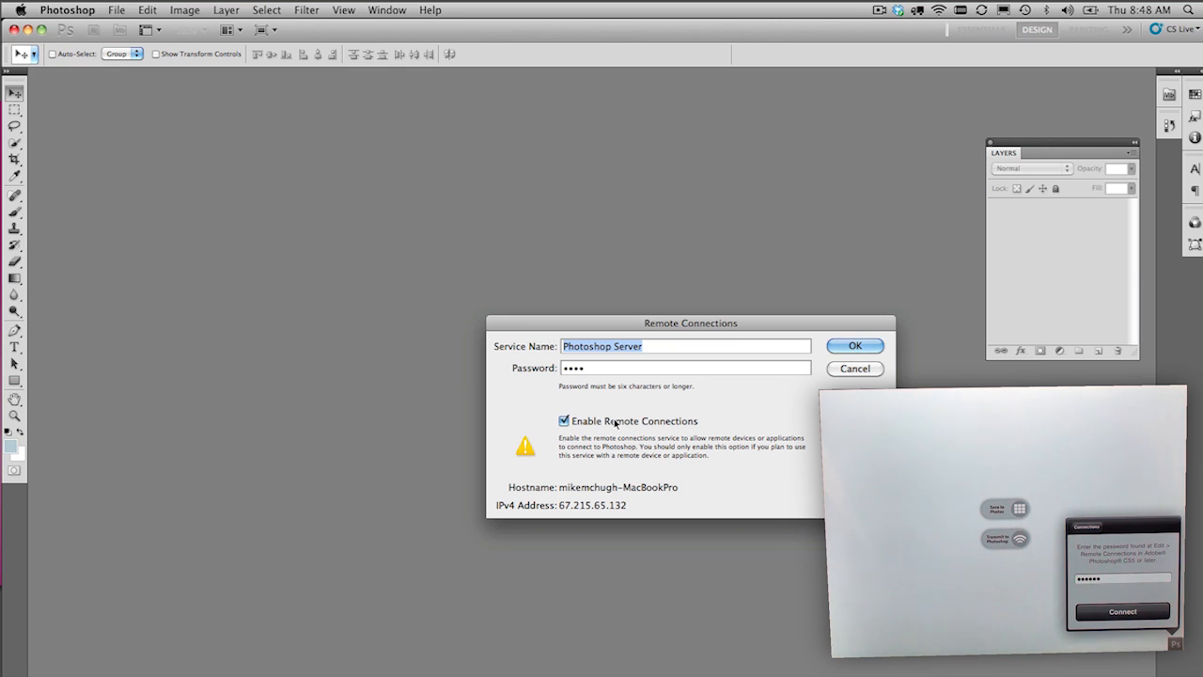
mouse_move(605, 260)
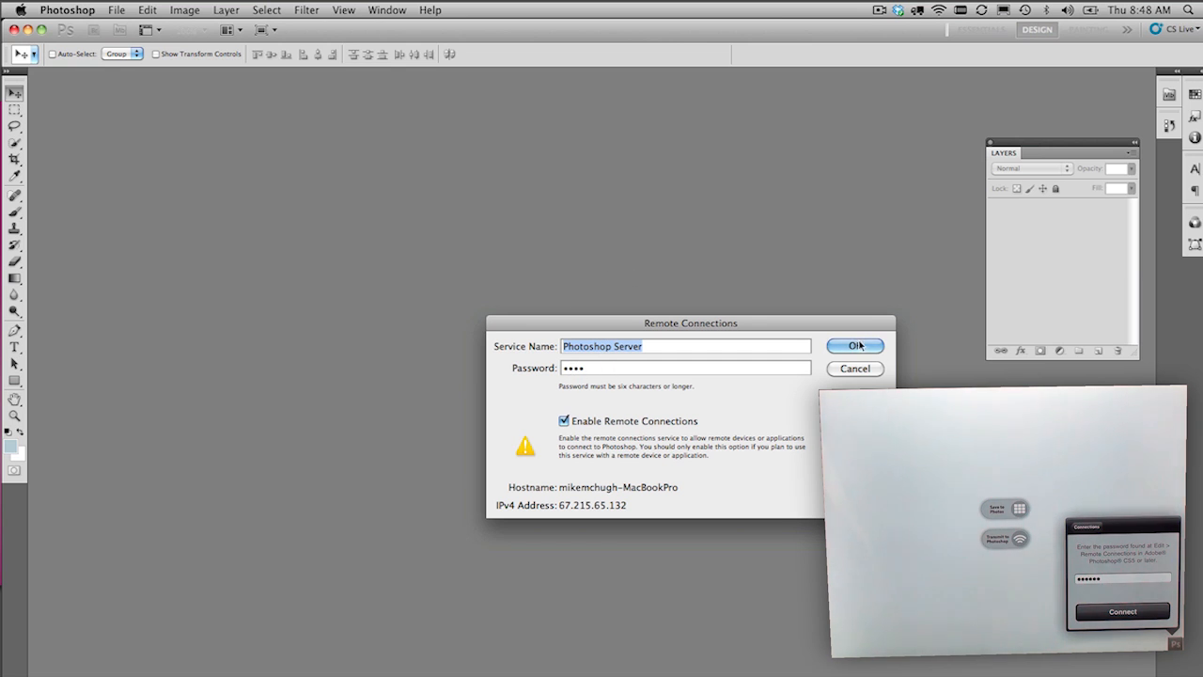
click(854, 346)
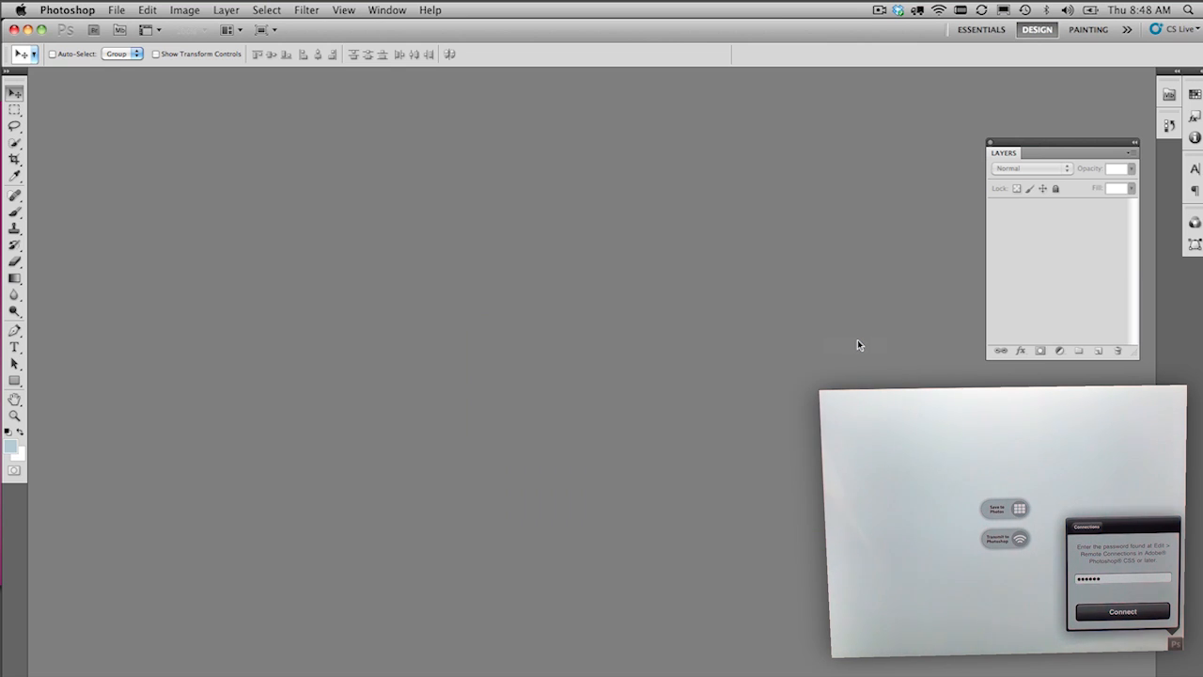
- Enter the Photoshop Server password on the iPad and connect
click(1122, 610)
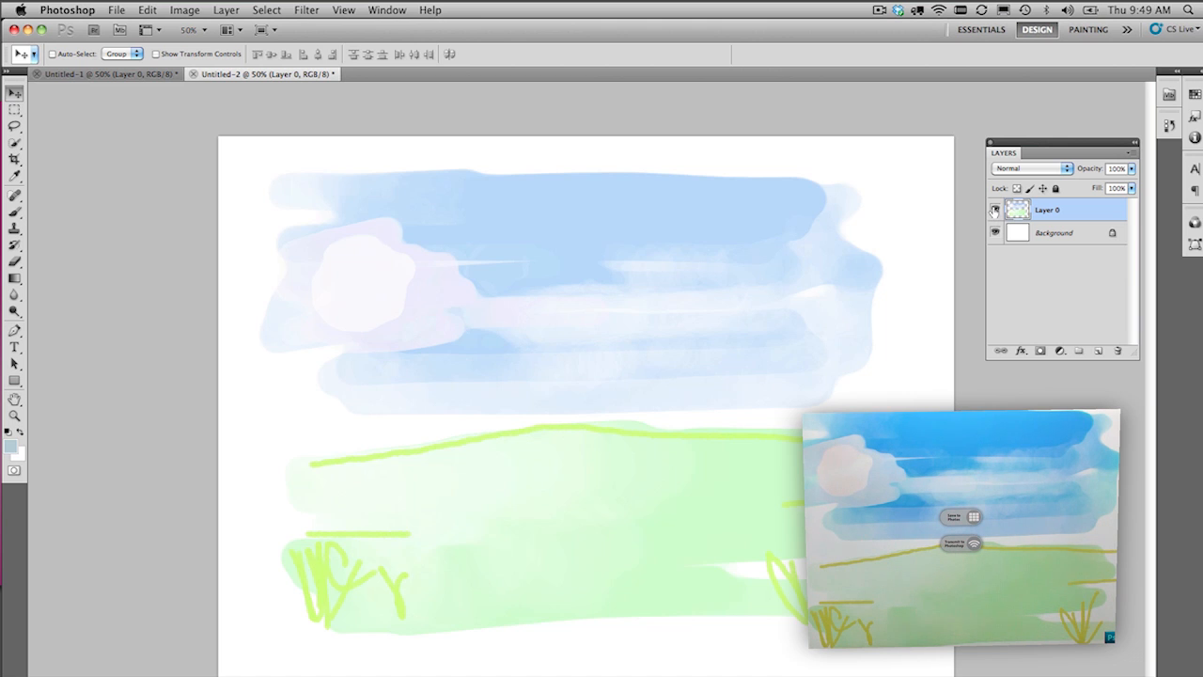
- Close the empty Untitled-1 document without saving, keeping the painted Layer 0 document
click(995, 209)
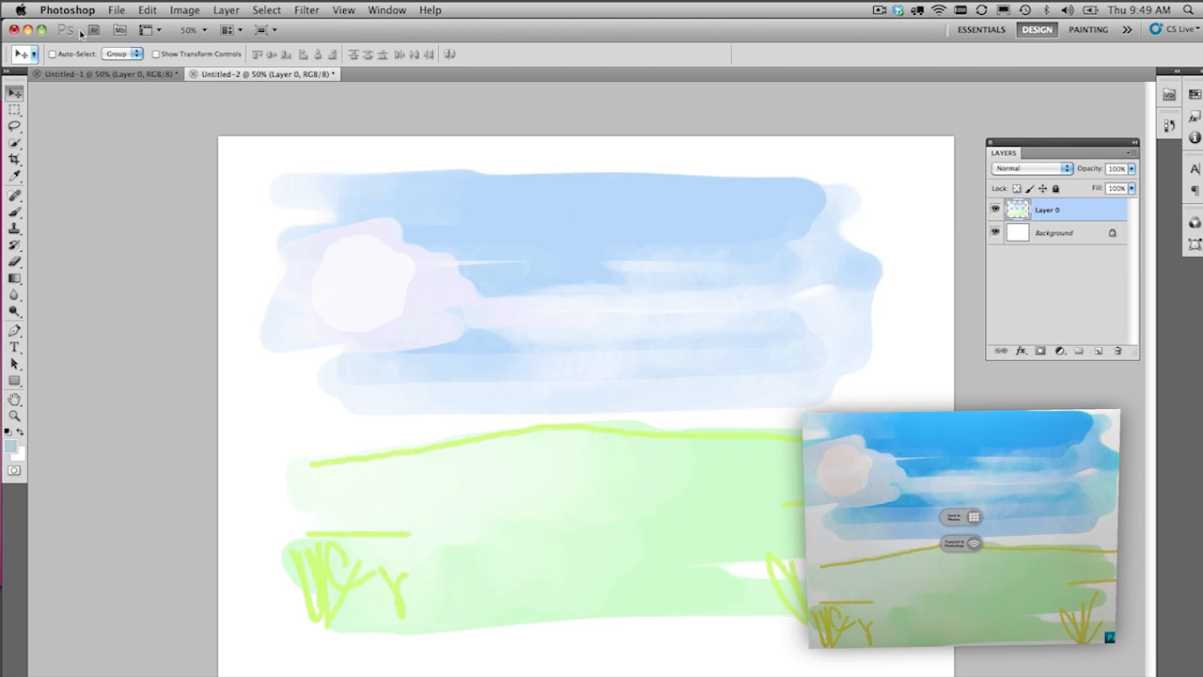
mouse_move(66, 73)
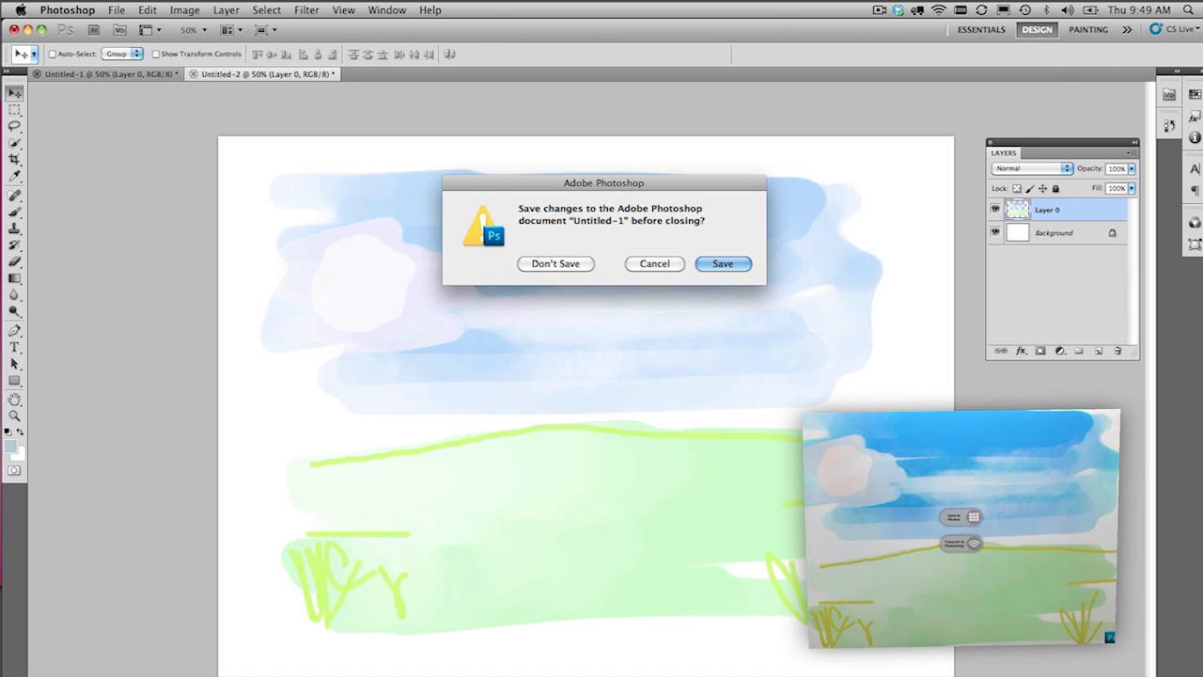
click(556, 263)
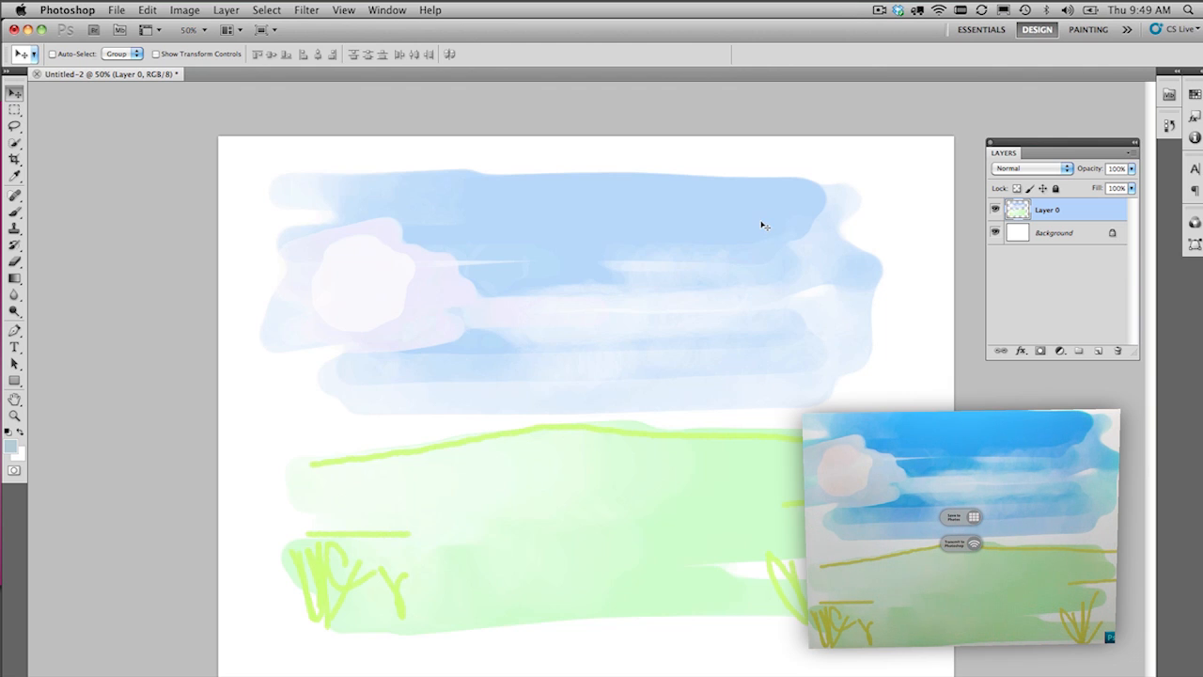
mouse_move(751, 225)
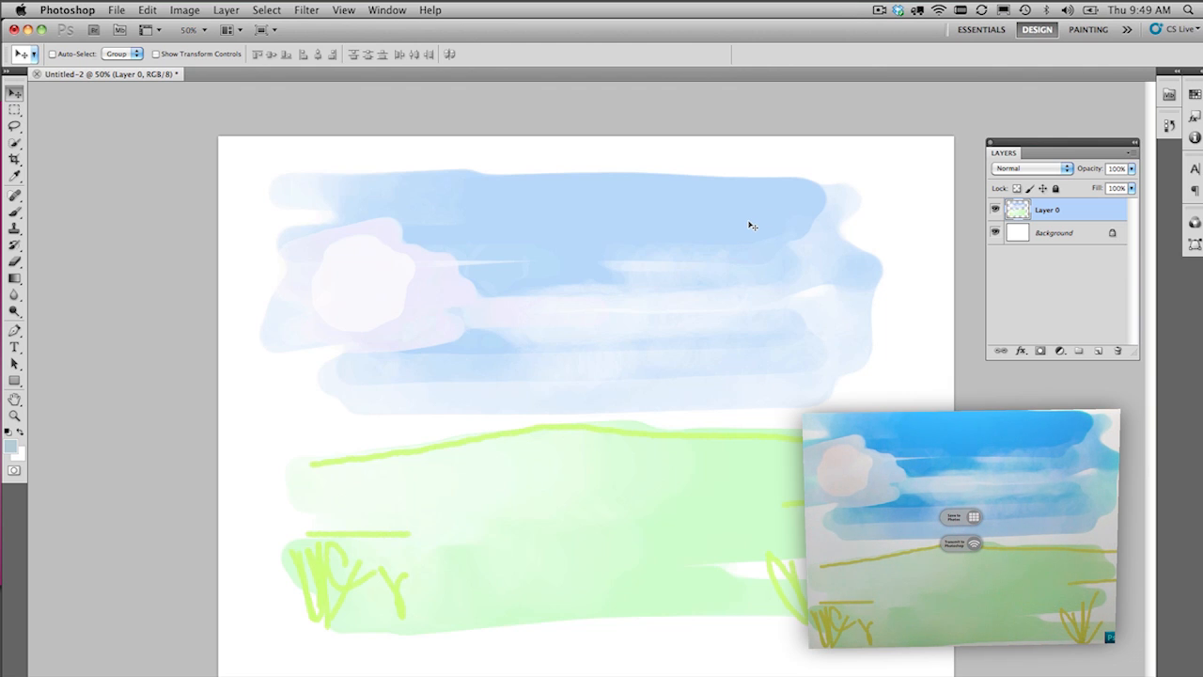